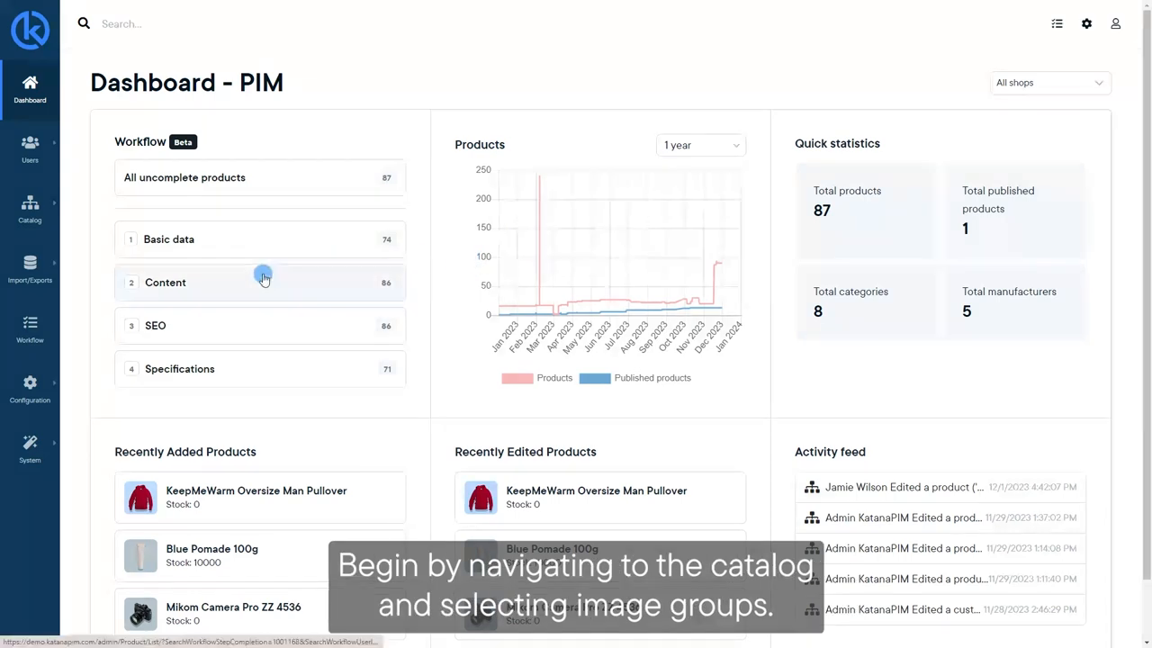
Open Image Groups (beta) from the Catalog sidebar menu.
{"action": "left_click", "coordinate": [30, 207]}
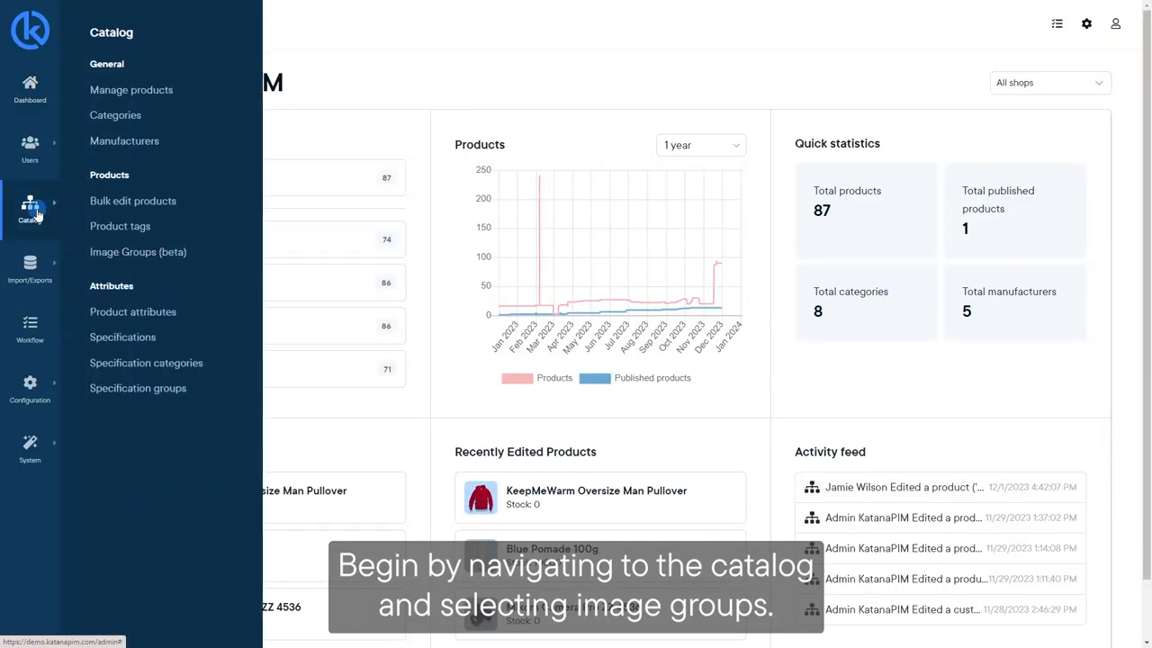
{"action": "left_click", "coordinate": [138, 252]}
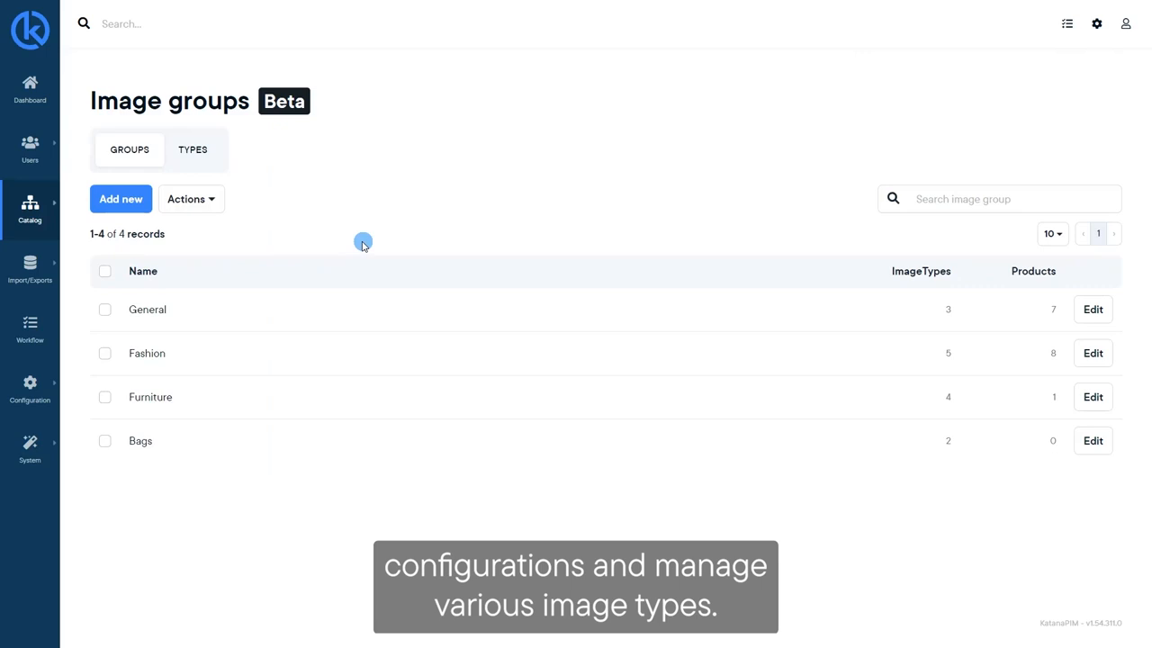
{"action": "mouse_move", "coordinate": [369, 232]}
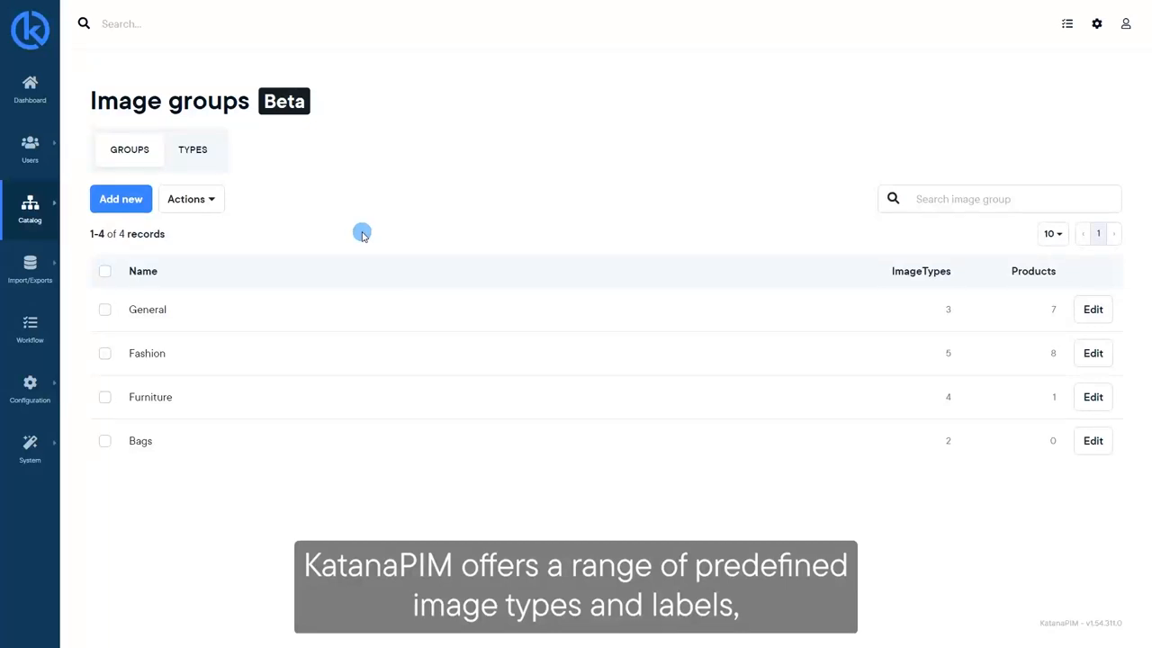
On the Types tab, create a Product image type with Right position and Close up framing.
{"action": "left_click", "coordinate": [191, 149]}
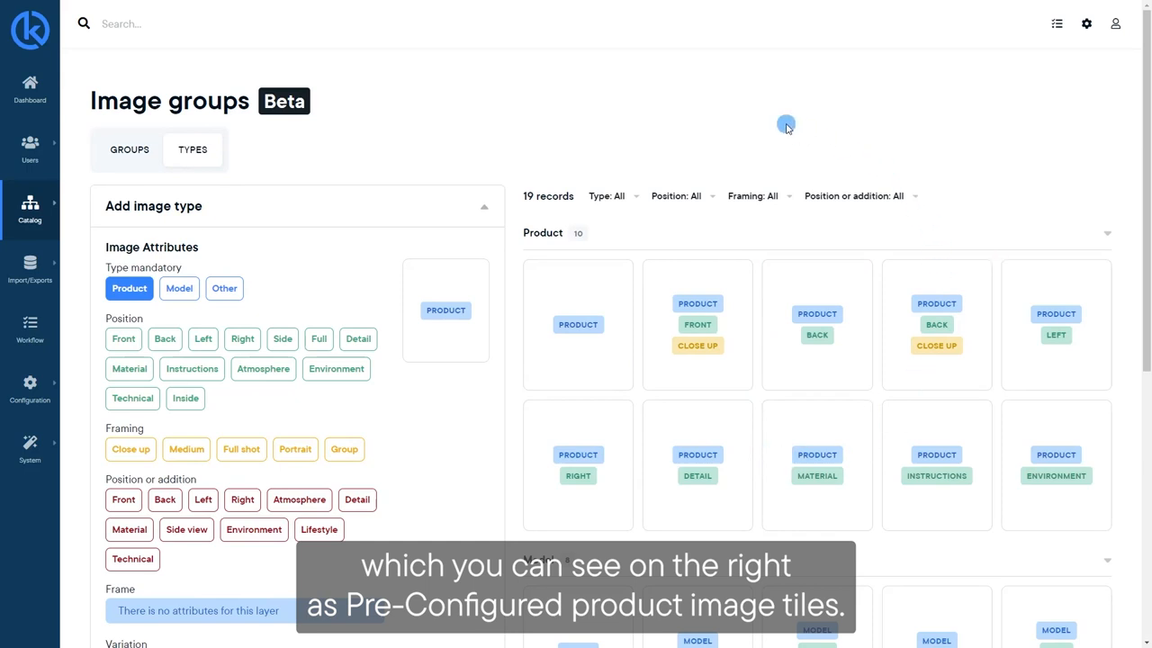
{"action": "mouse_move", "coordinate": [673, 149]}
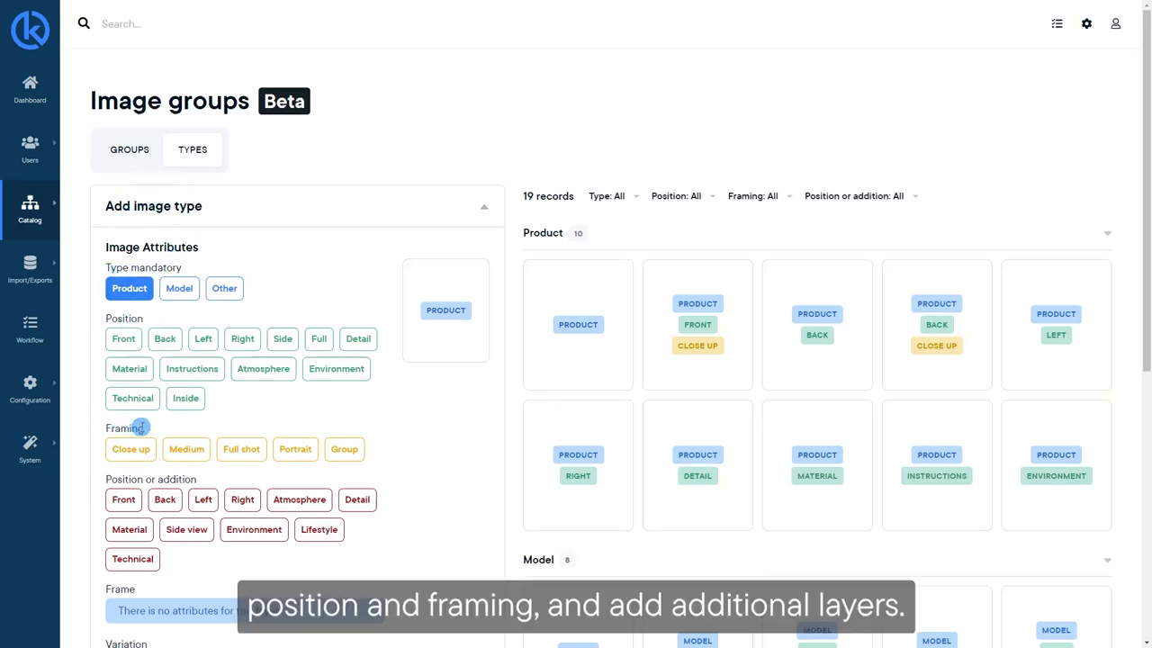
{"action": "scroll", "scroll_direction": "down", "scroll_amount": 3}
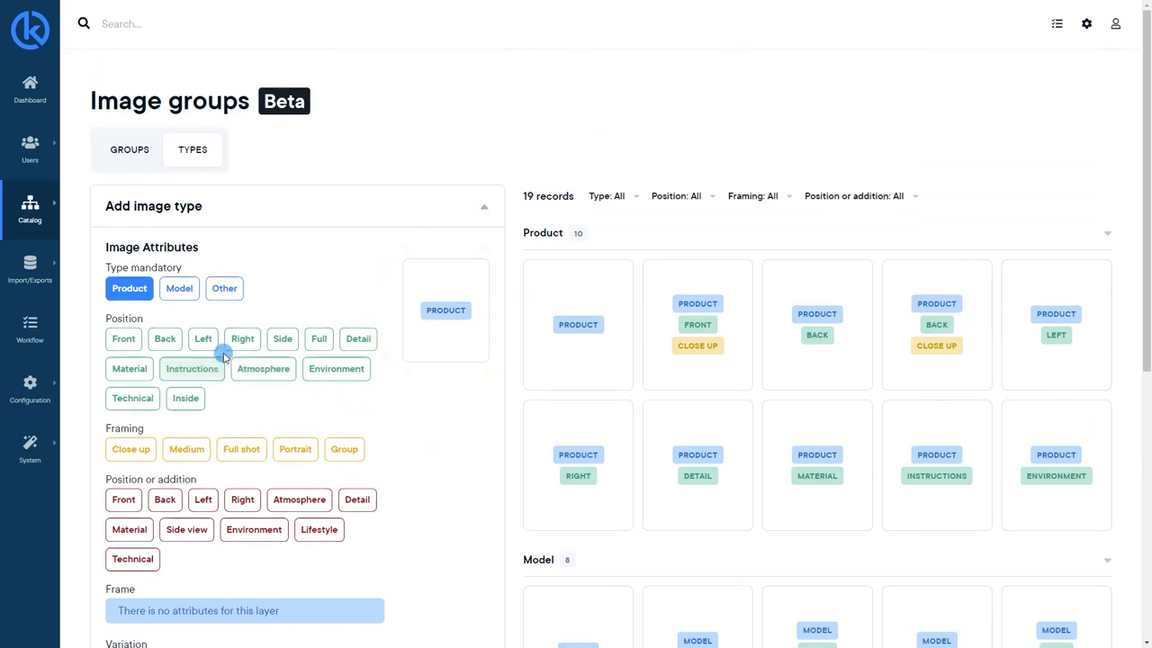
{"action": "left_click", "coordinate": [131, 449]}
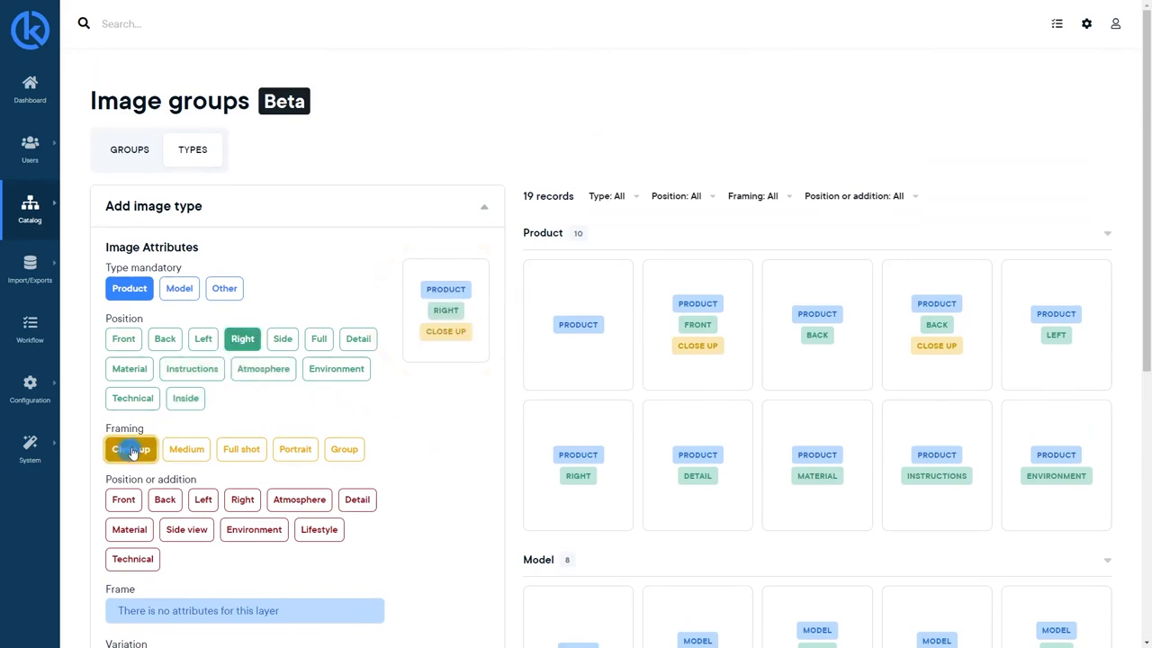
{"action": "scroll", "scroll_direction": "down", "scroll_amount": 3}
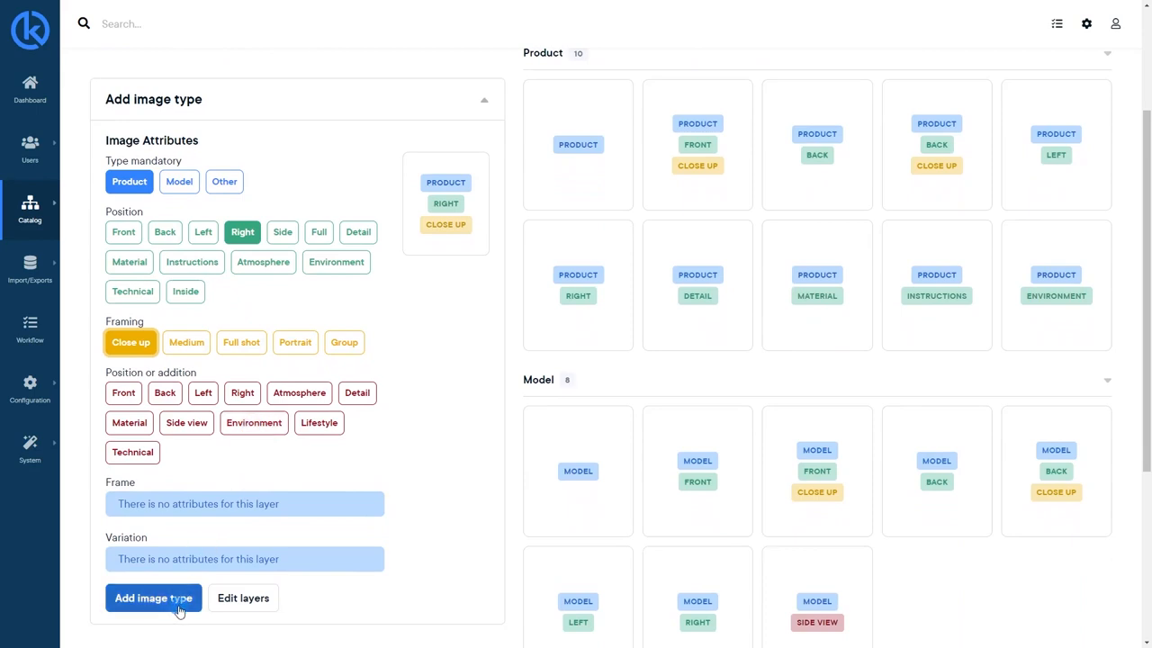
{"action": "left_click", "coordinate": [153, 597]}
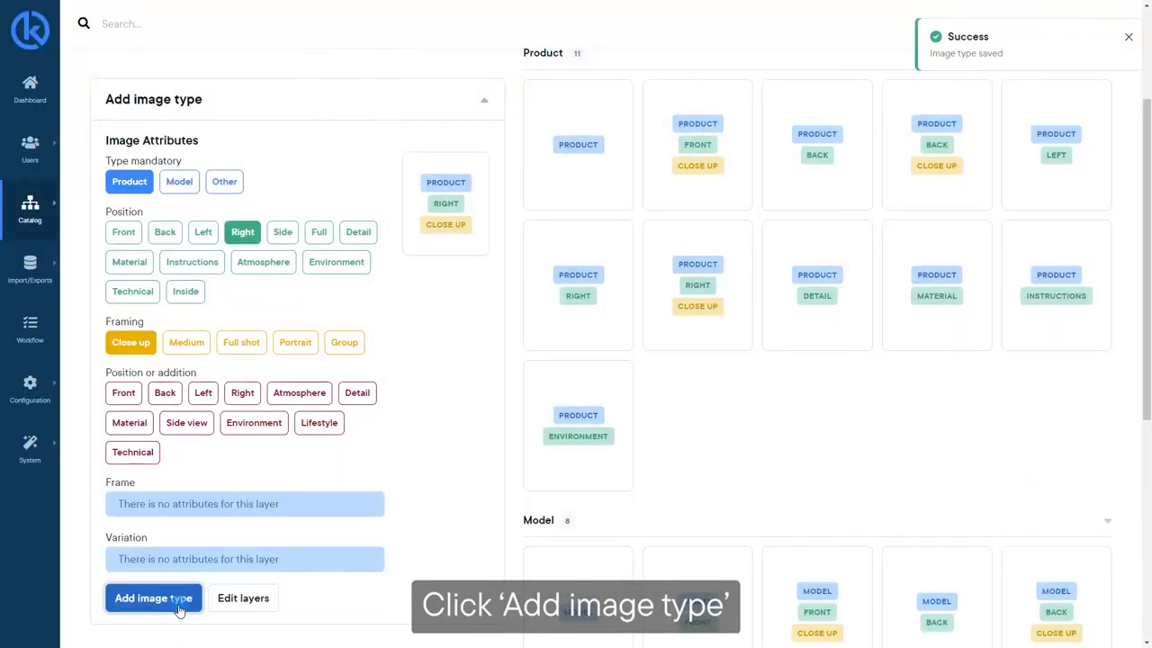
Add 'Inside' as a Position attribute in Edit layers, then return to the types overview.
{"action": "left_click", "coordinate": [153, 597]}
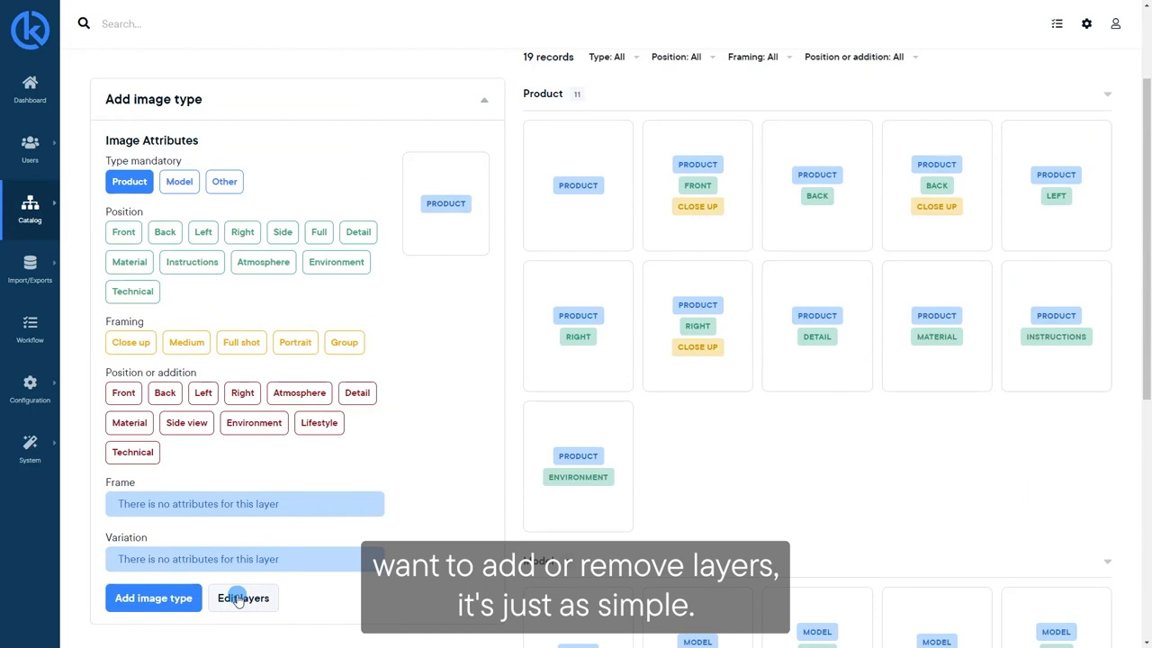
{"action": "left_click", "coordinate": [243, 598]}
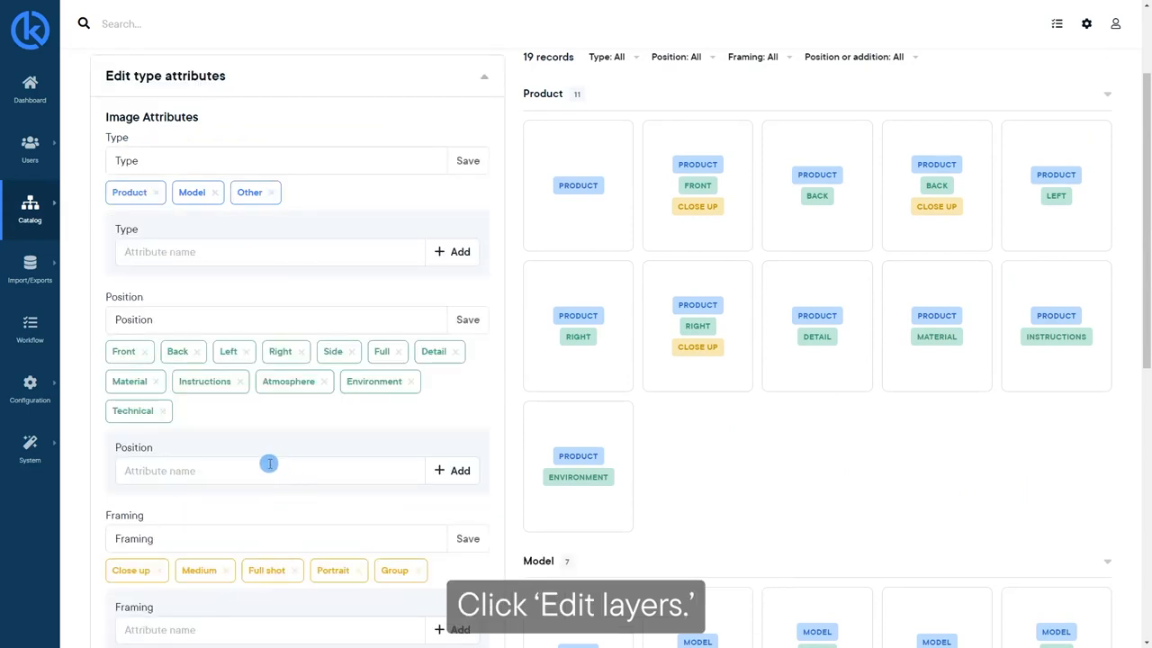
{"action": "type", "text": "Inside"}
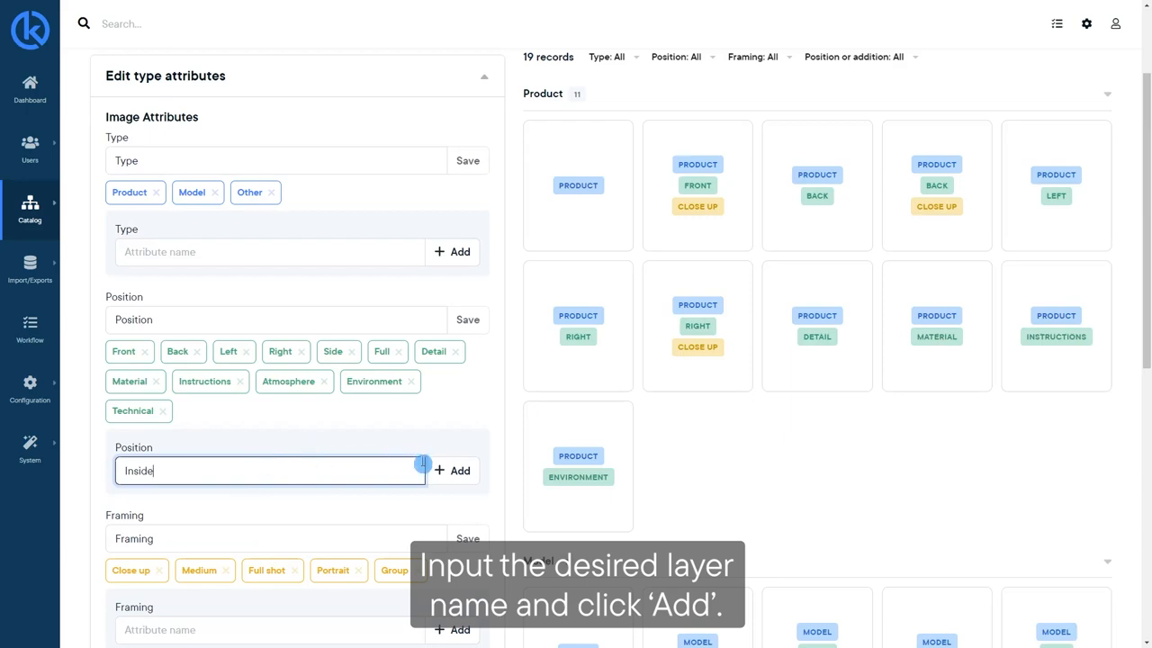
{"action": "left_click", "coordinate": [454, 471]}
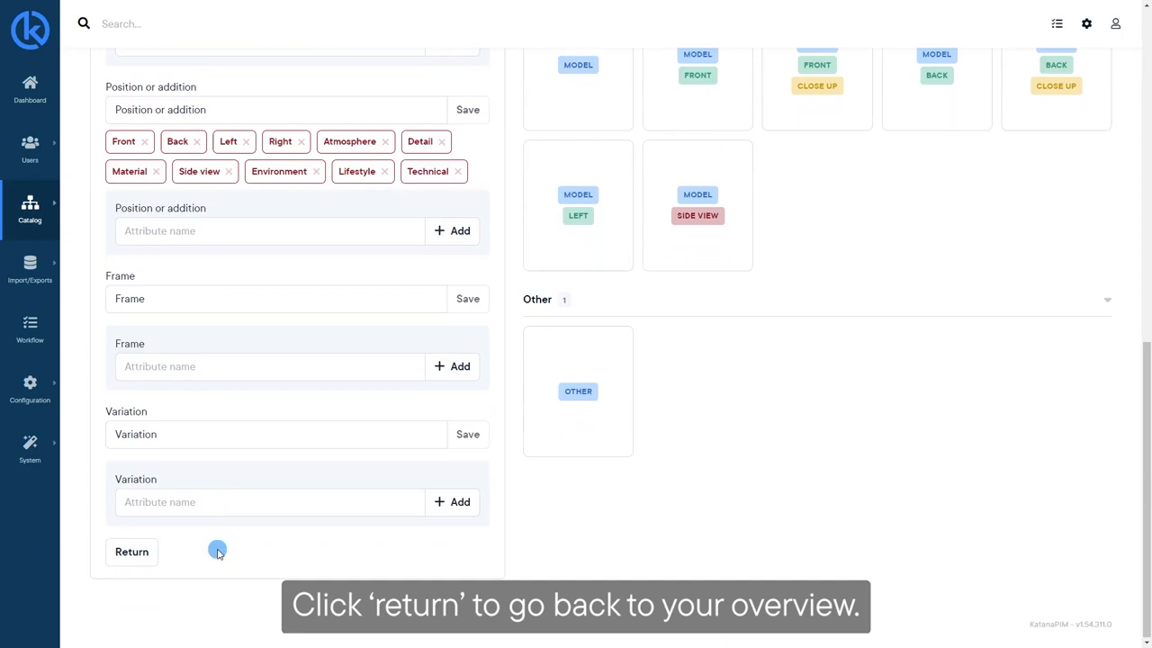
{"action": "left_click", "coordinate": [132, 551]}
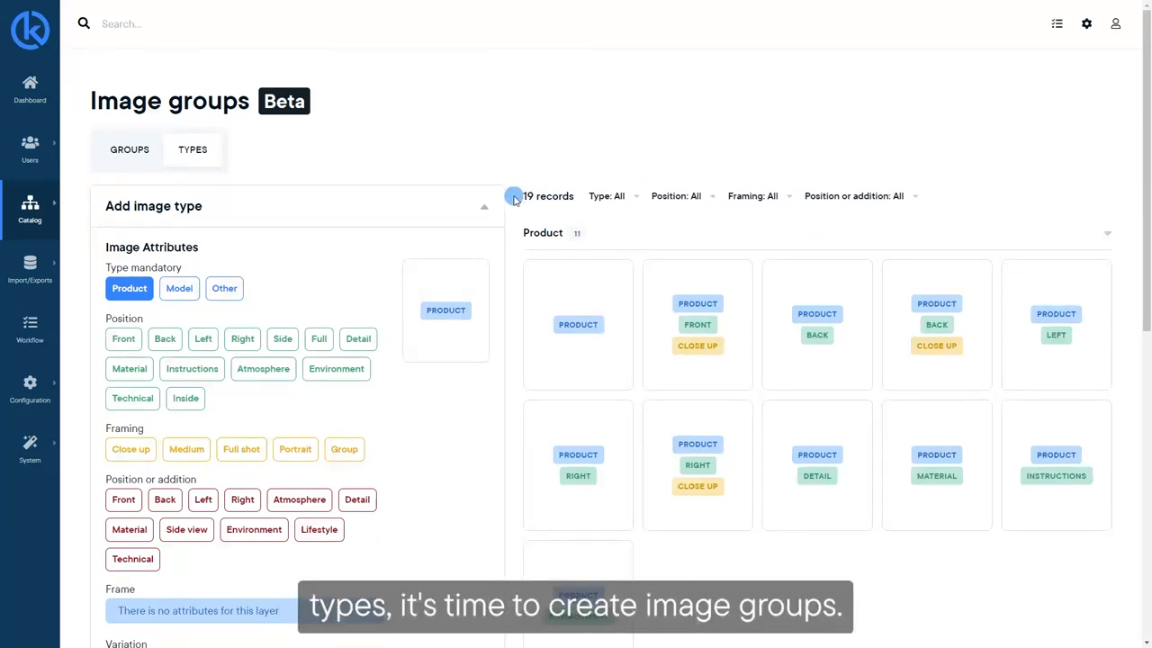
{"action": "mouse_move", "coordinate": [370, 166]}
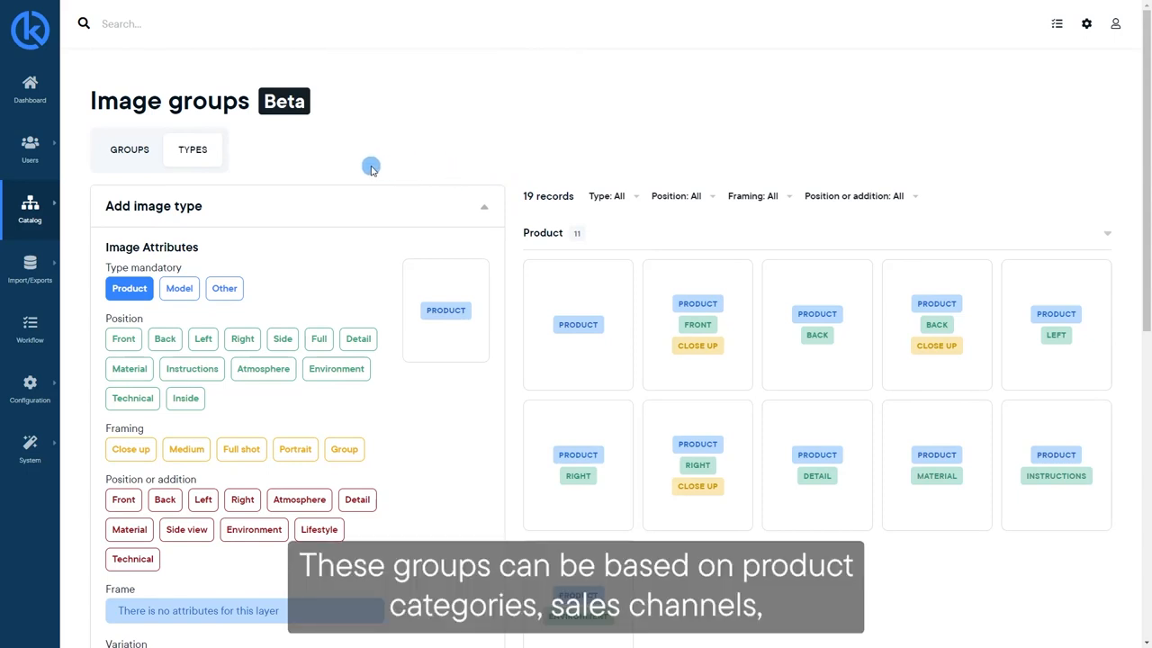
Switch to the Groups tab to list General, Fashion, Furniture and Bags.
{"action": "left_click", "coordinate": [129, 149]}
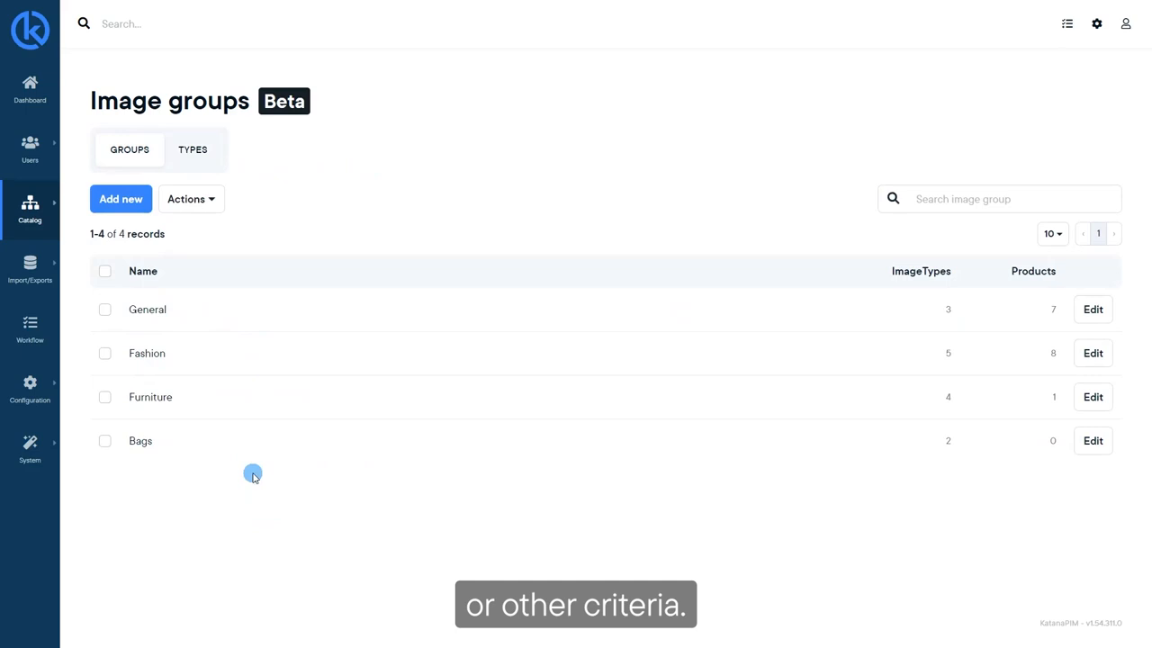
{"action": "mouse_move", "coordinate": [320, 215]}
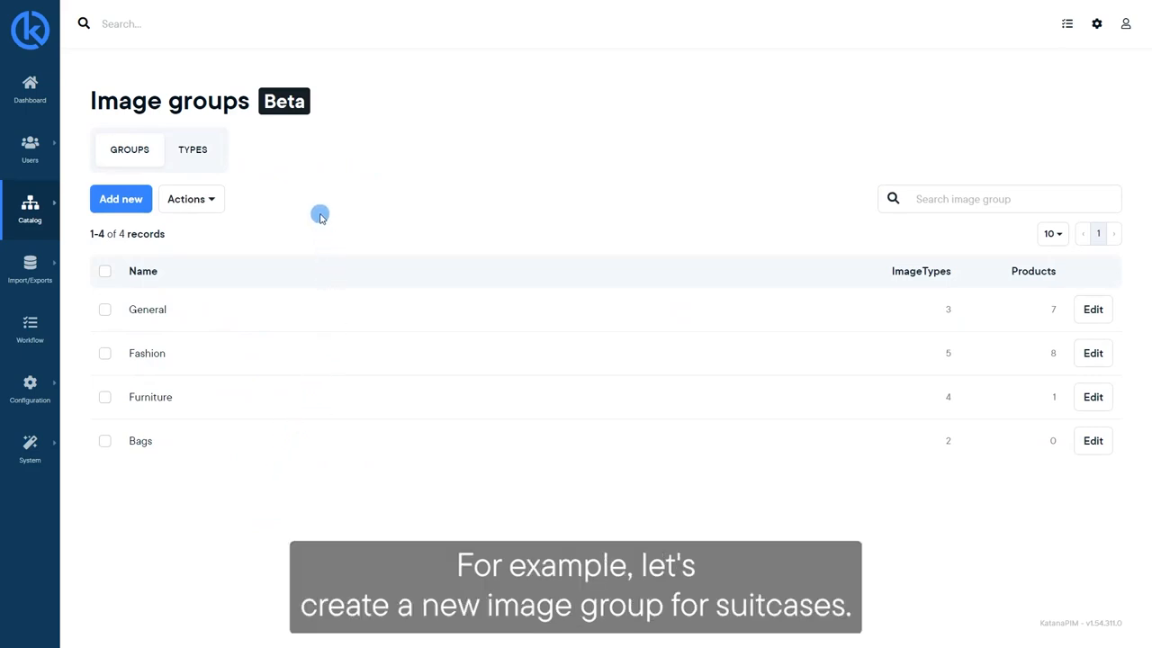
{"action": "mouse_move", "coordinate": [121, 199]}
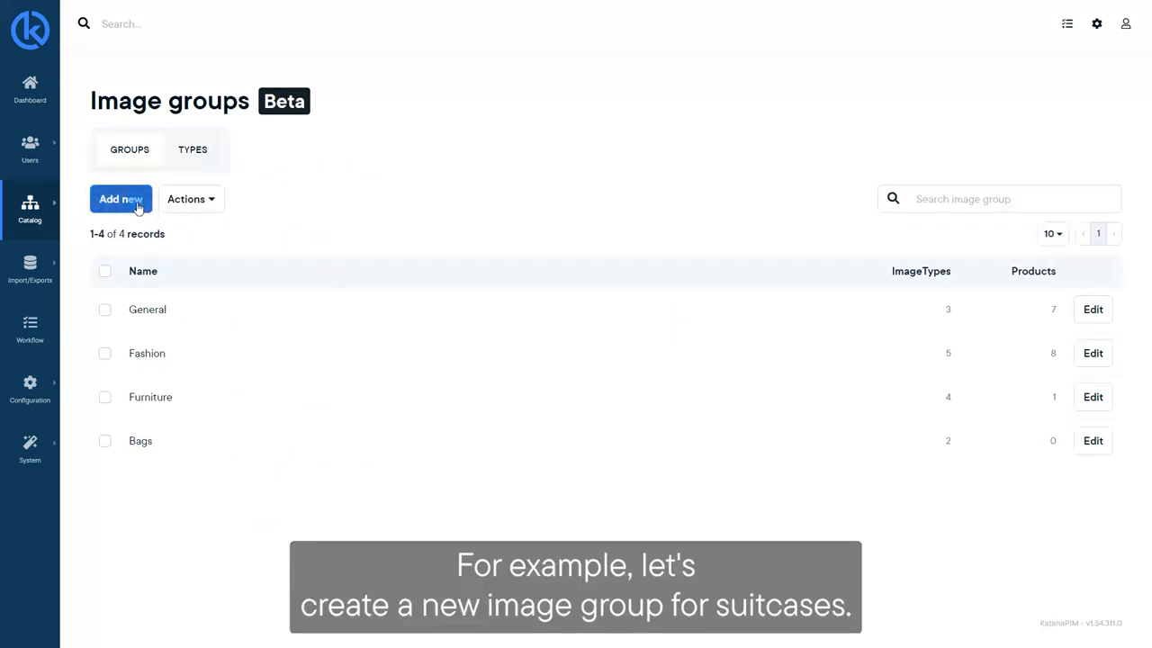
Start a new image group named Suitcases and add the Product Front Close up type.
{"action": "left_click", "coordinate": [121, 198]}
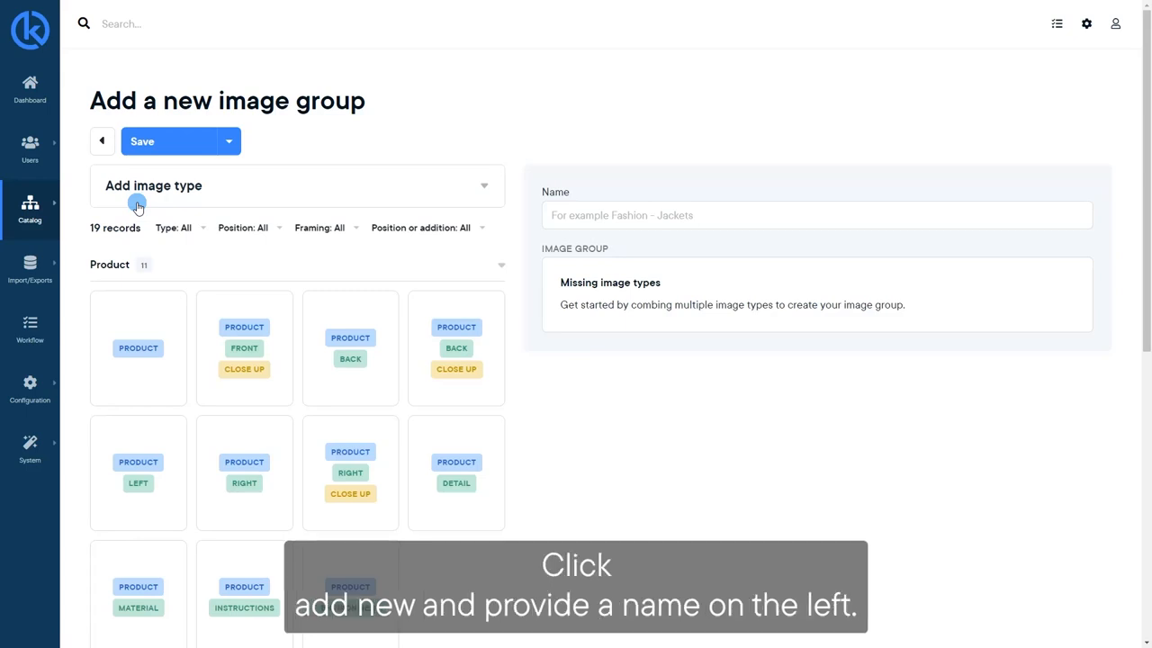
{"action": "type", "text": "Suitcases"}
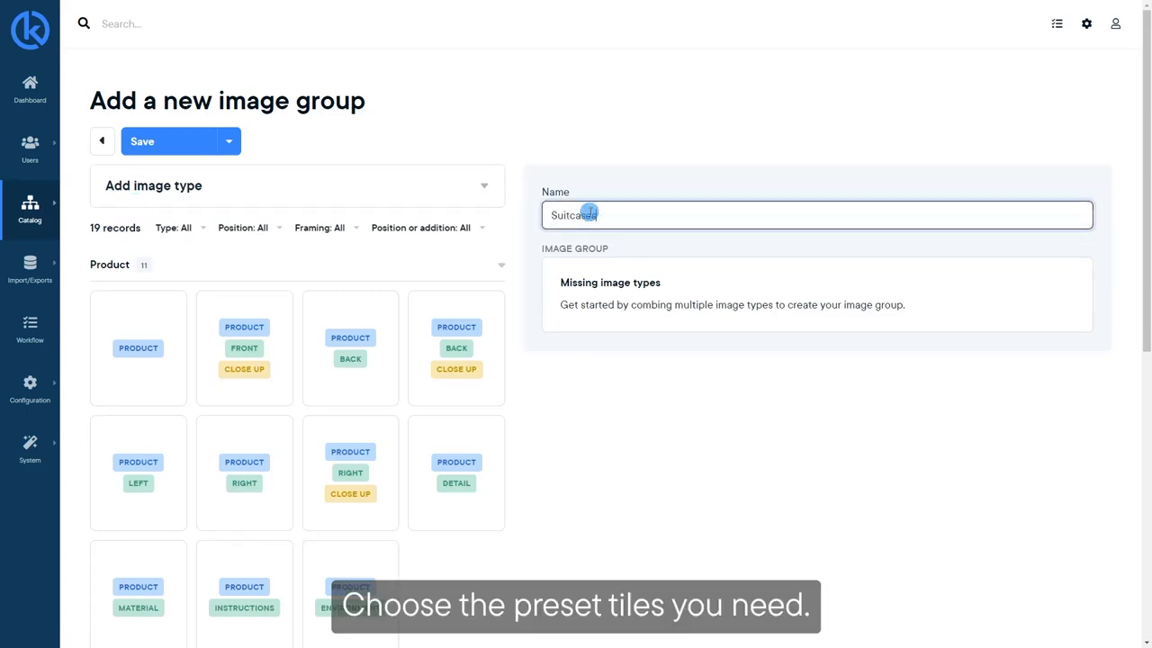
{"action": "left_click", "coordinate": [137, 348]}
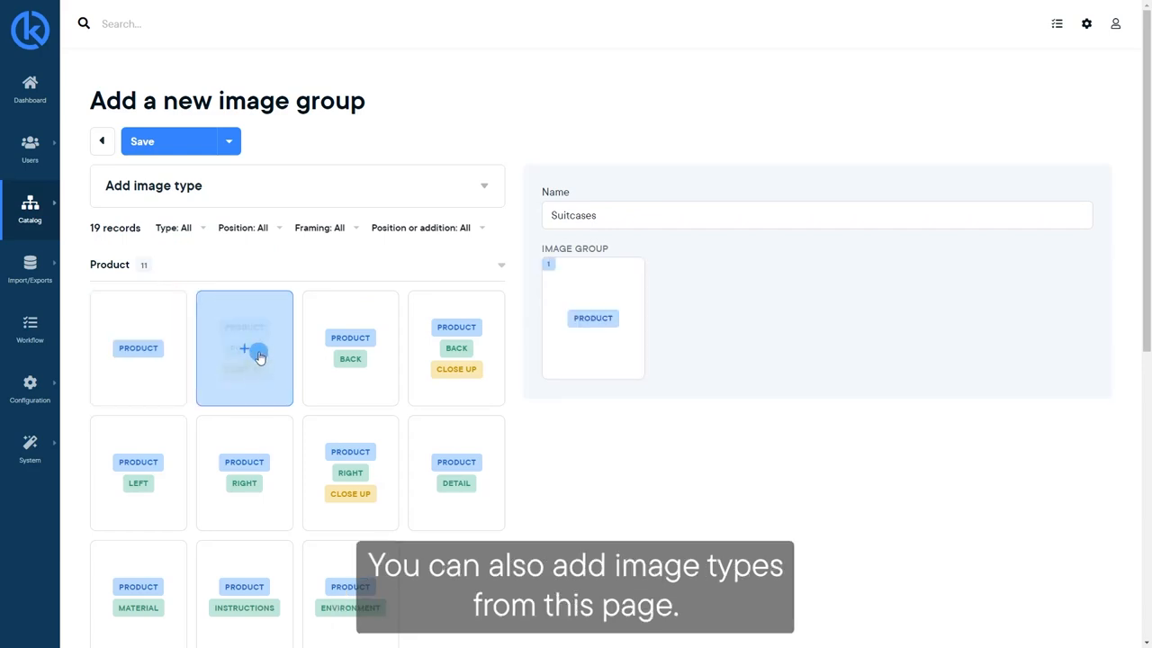
{"action": "left_click", "coordinate": [244, 348]}
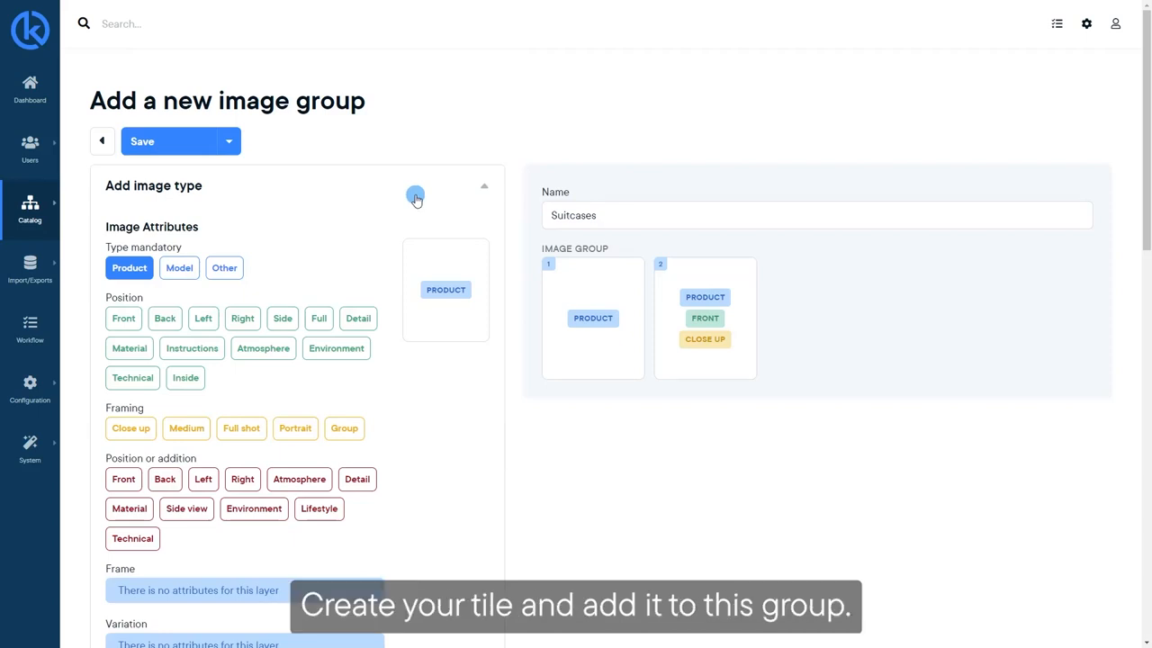
Add new Product Front Lifestyle and Product Inside types to the group and save it.
{"action": "left_click", "coordinate": [123, 317]}
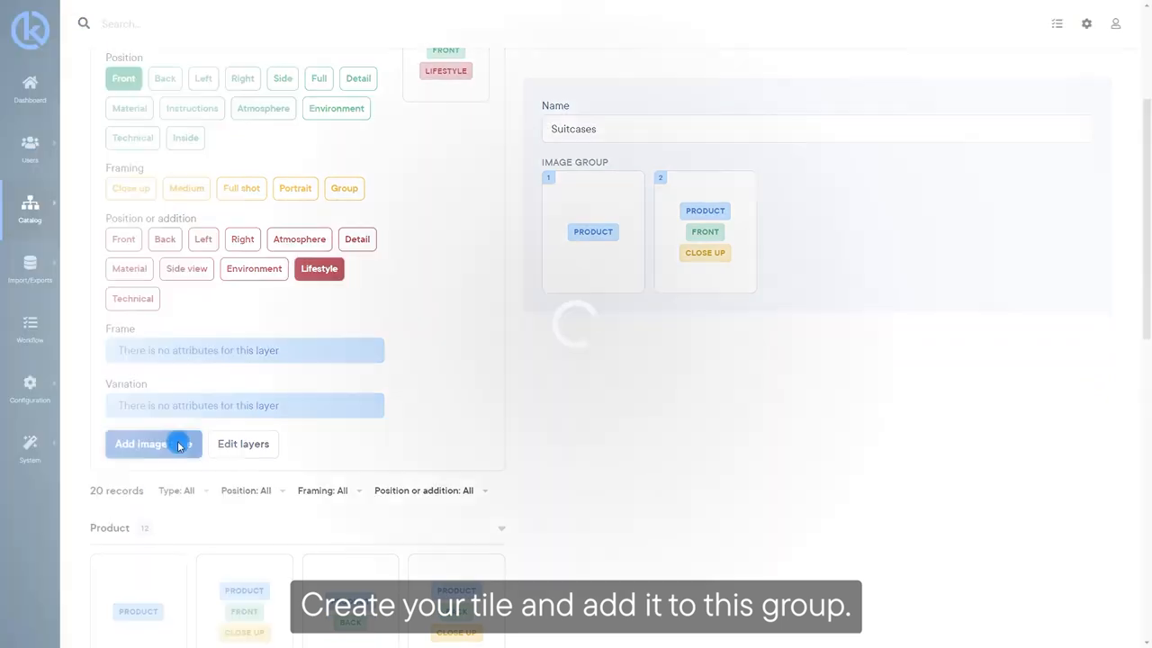
{"action": "left_click", "coordinate": [142, 444]}
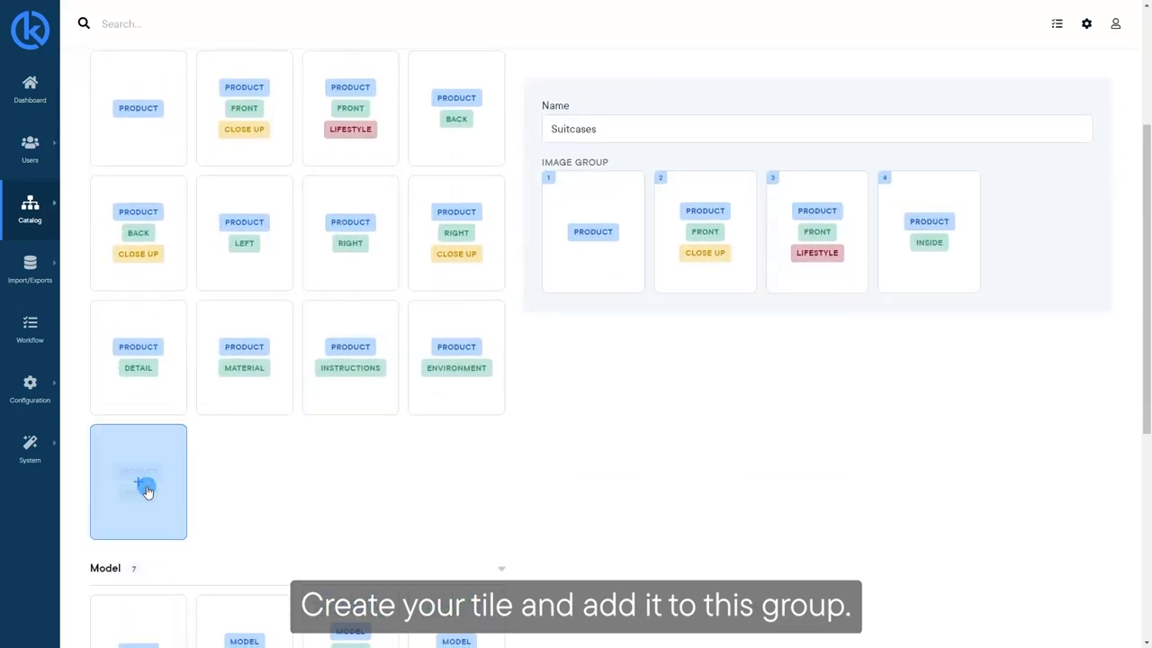
{"action": "left_click", "coordinate": [137, 490]}
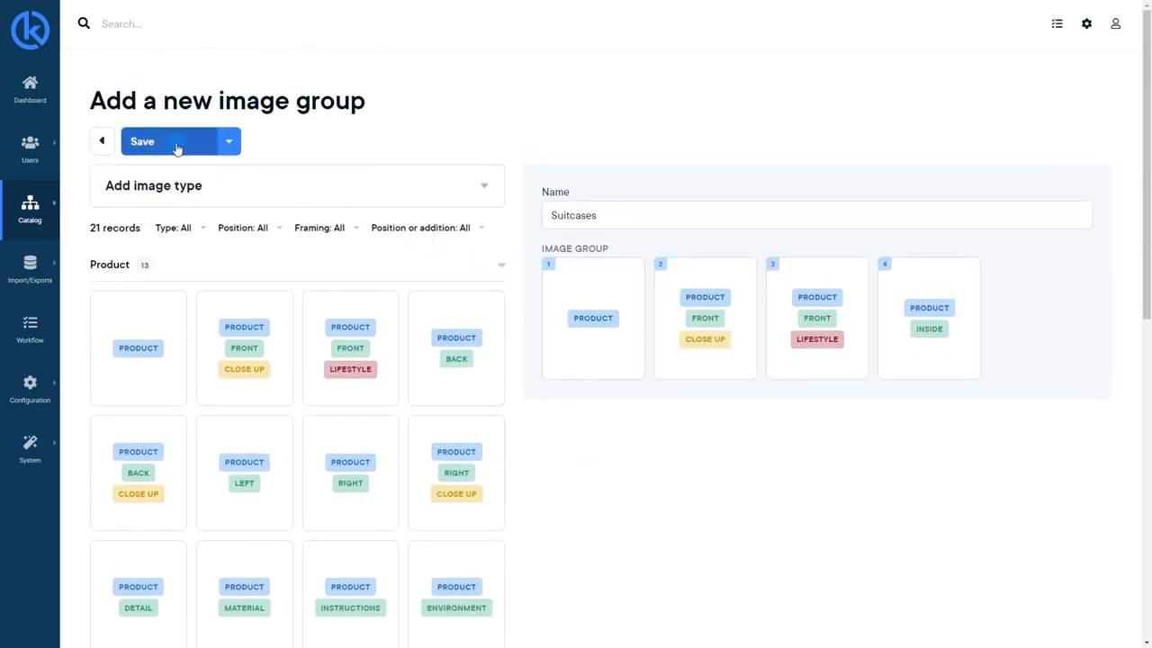
{"action": "left_click", "coordinate": [141, 141]}
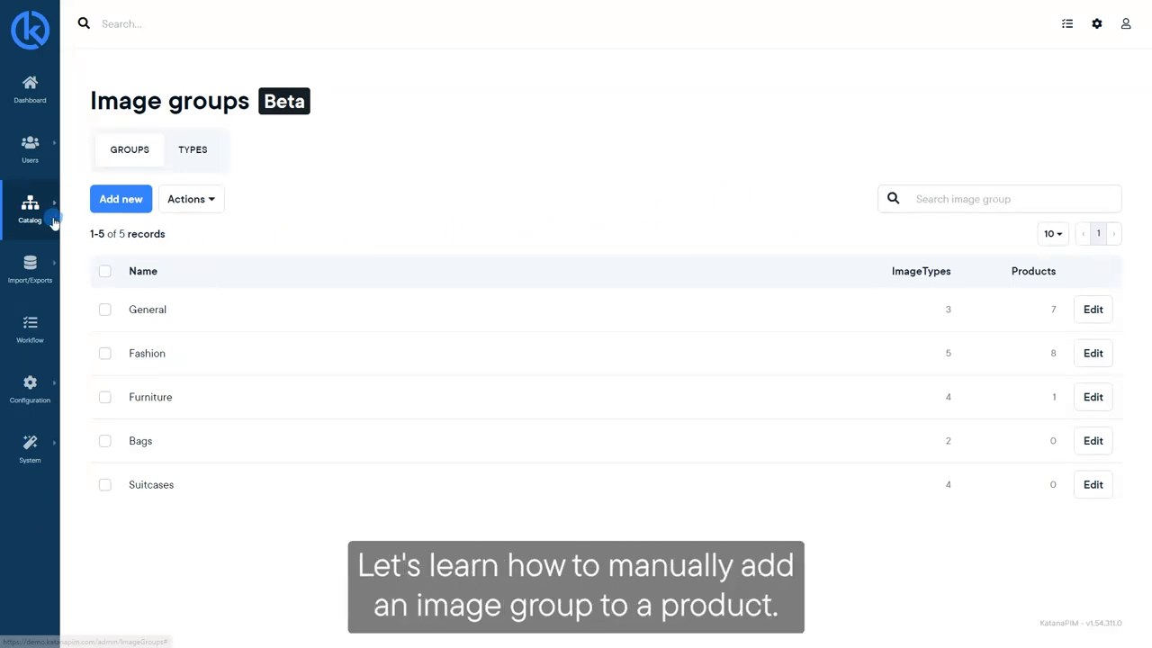
Open Vintage-Style Leather Suitcase from Manage products and scroll to its Images card.
{"action": "left_click", "coordinate": [30, 207]}
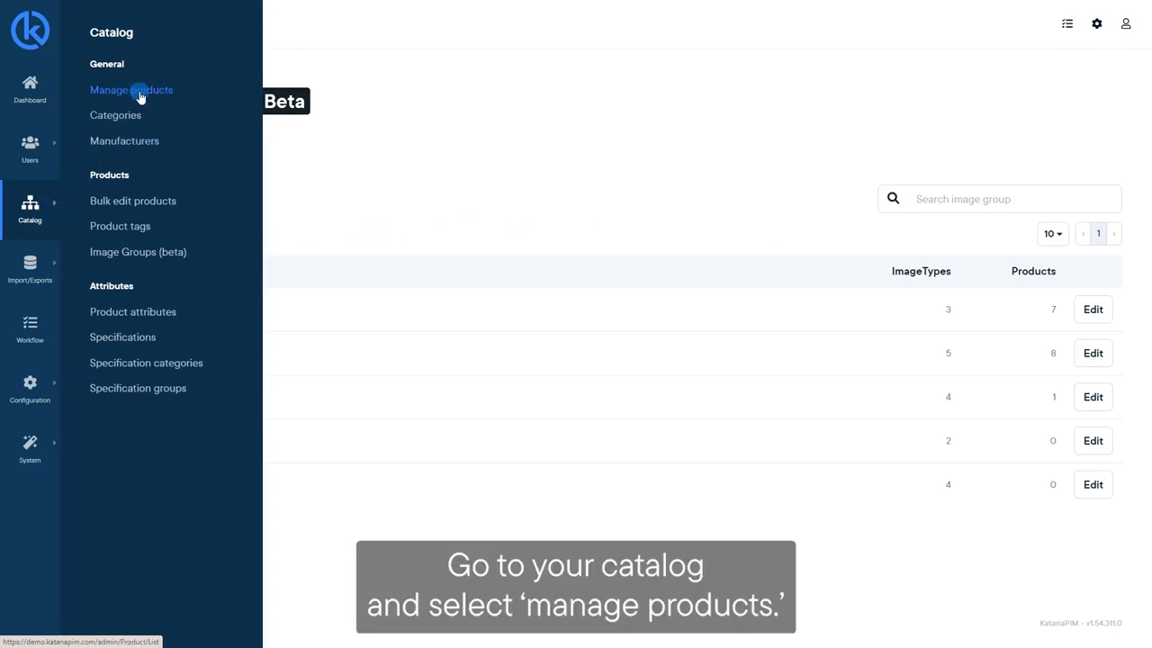
{"action": "left_click", "coordinate": [130, 89]}
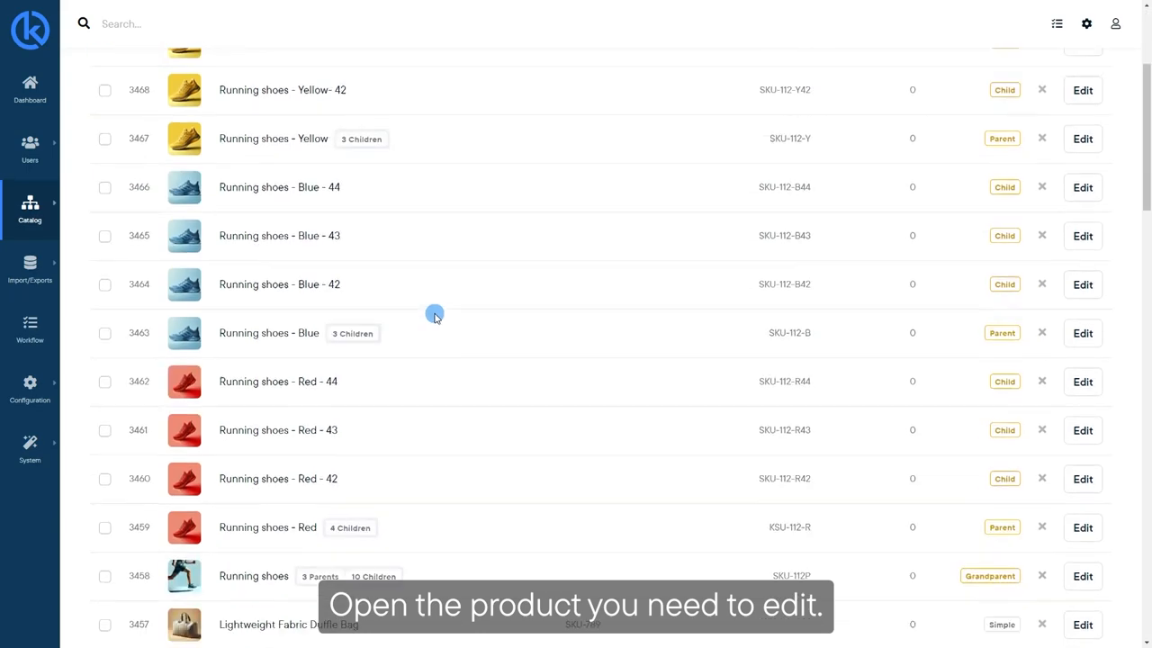
{"action": "scroll", "scroll_direction": "down", "scroll_amount": 3}
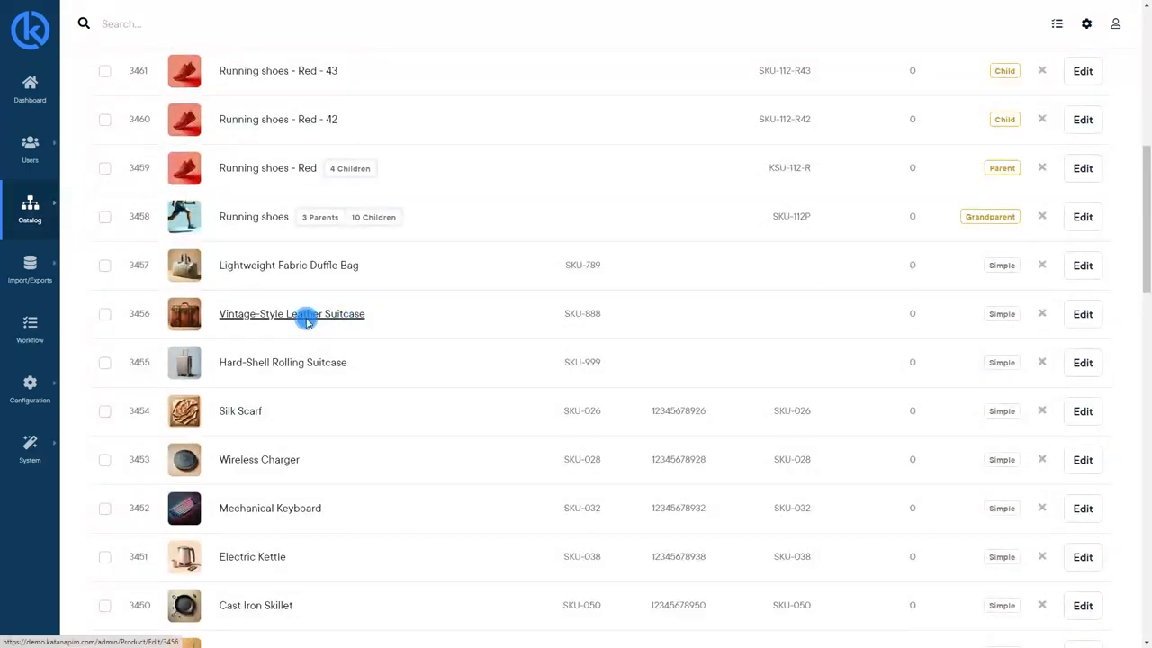
{"action": "left_click", "coordinate": [292, 313]}
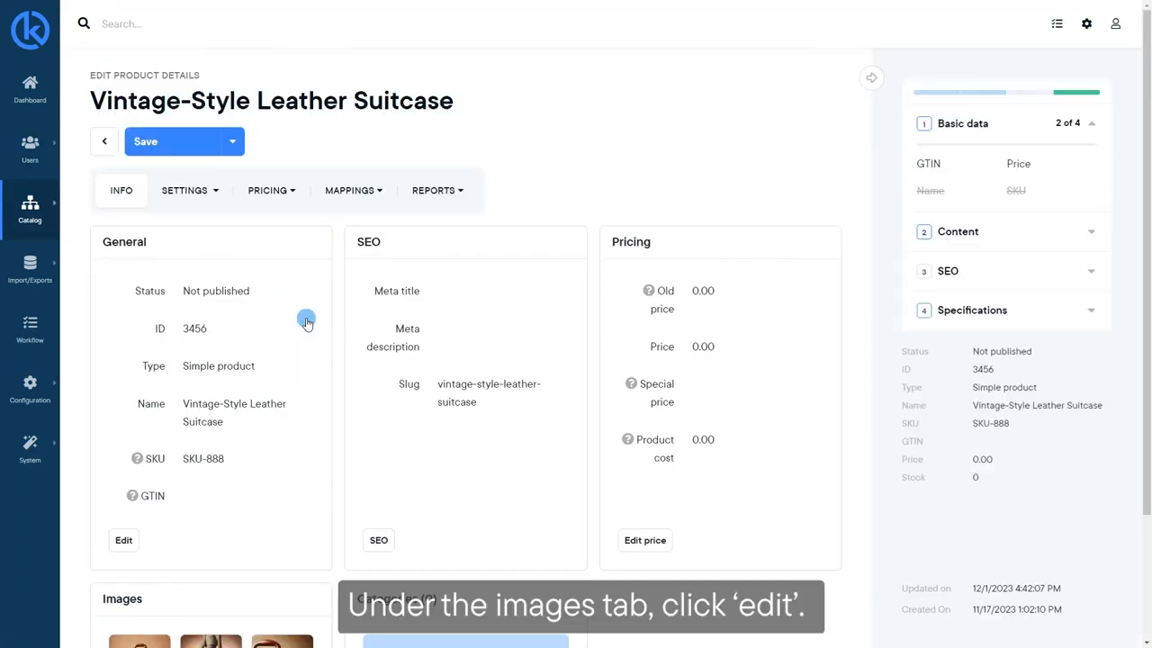
{"action": "scroll", "scroll_direction": "down", "scroll_amount": 3}
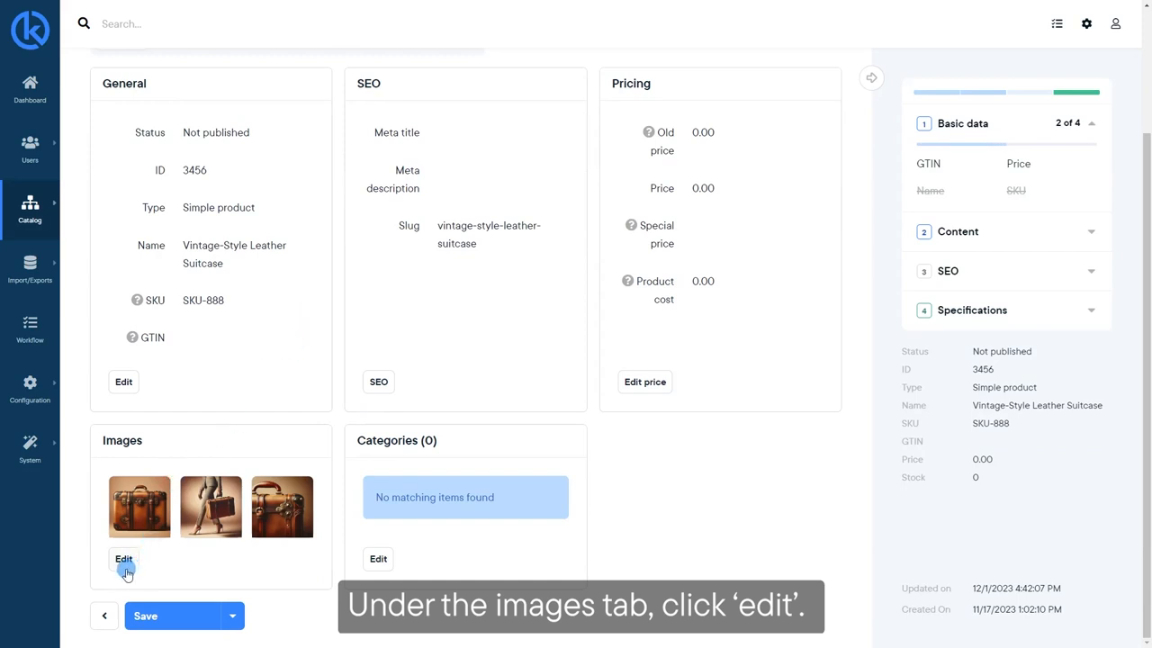
Drag the suitcase photos into the Suitcases group slots, including Front Lifestyle, and save the mapping.
{"action": "left_click", "coordinate": [123, 559]}
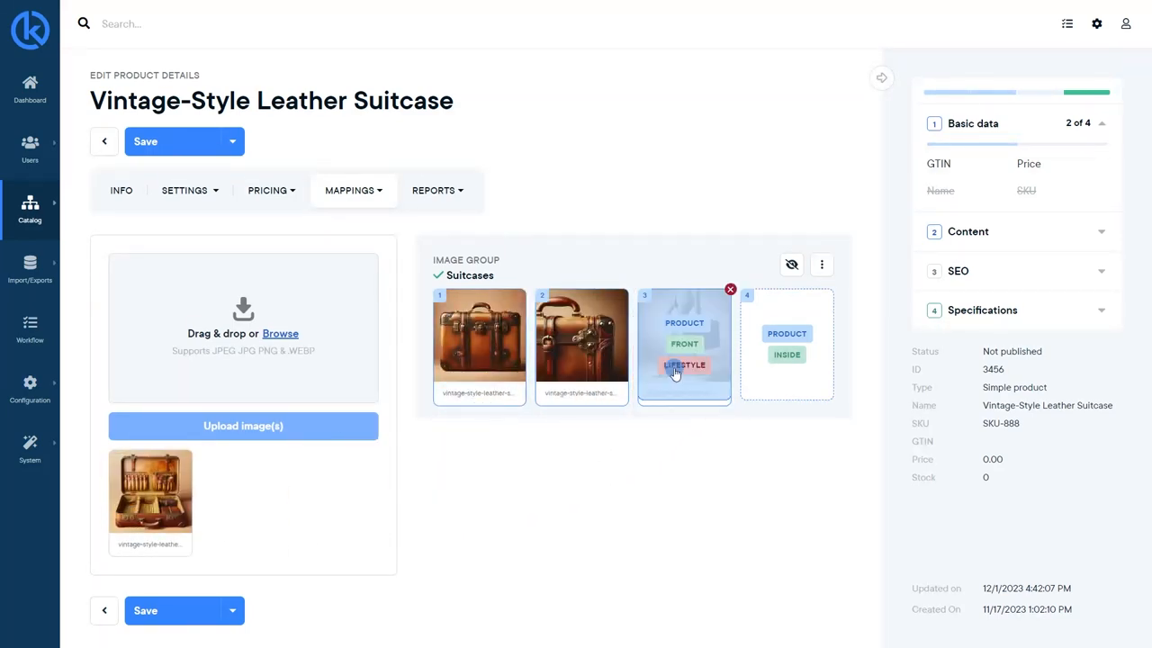
{"action": "left_click_drag", "start_coordinate": [683, 347], "coordinate": [702, 410]}
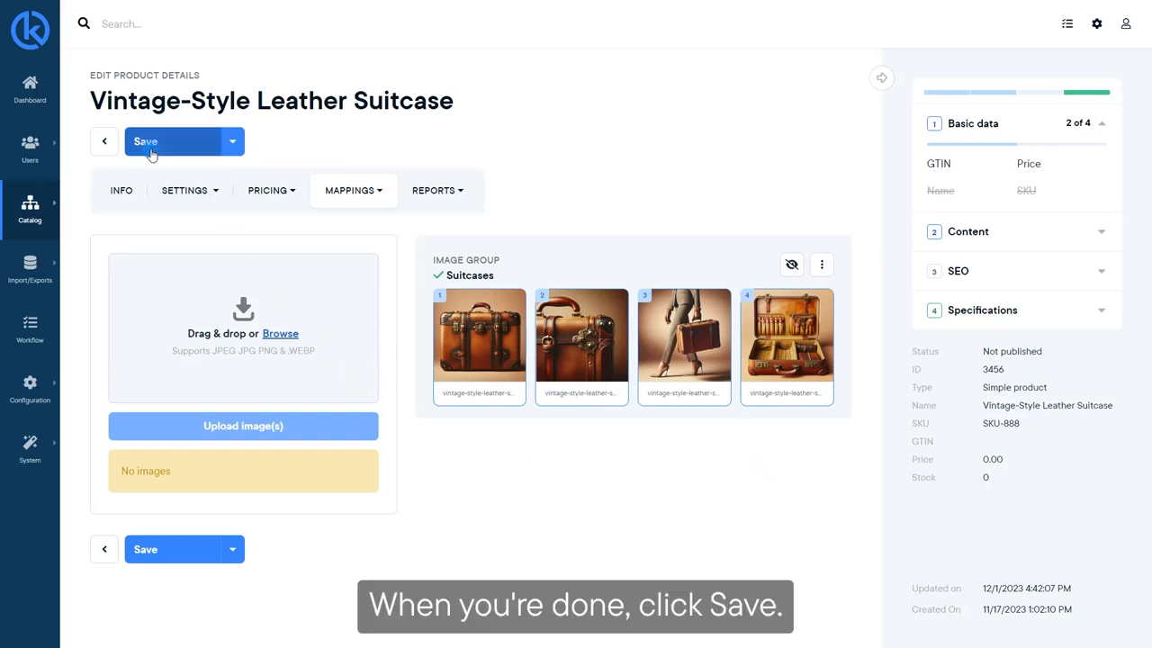
{"action": "left_click", "coordinate": [145, 141]}
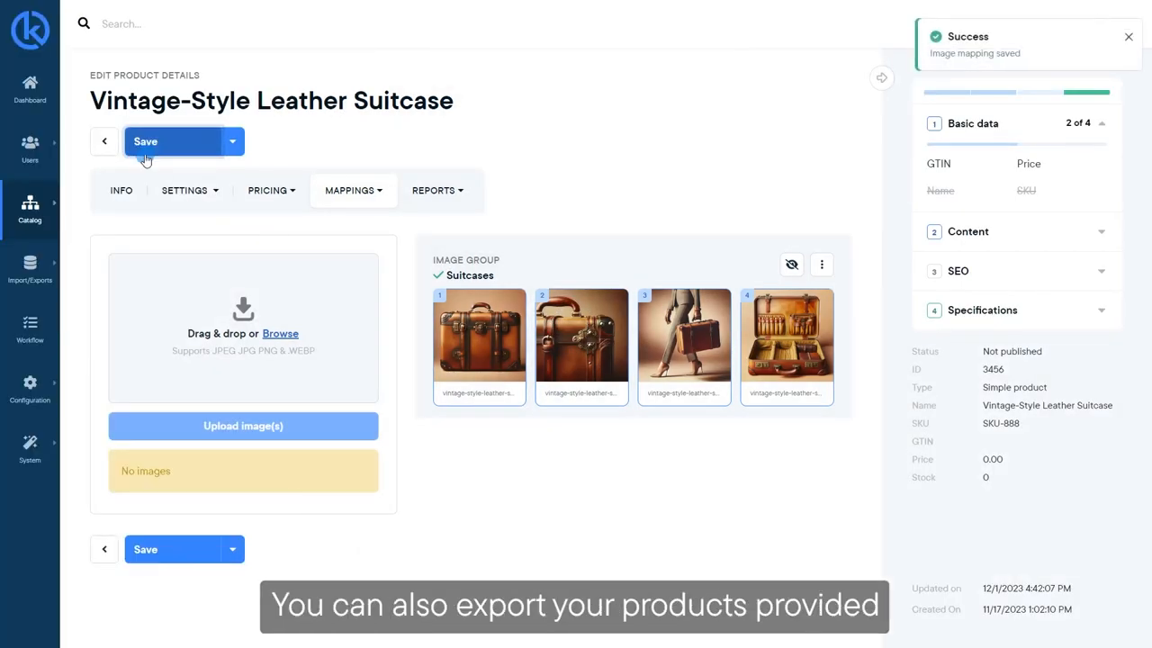
Create a new export under Import/Exports > Exports and enable exporting product images.
{"action": "left_click", "coordinate": [30, 270]}
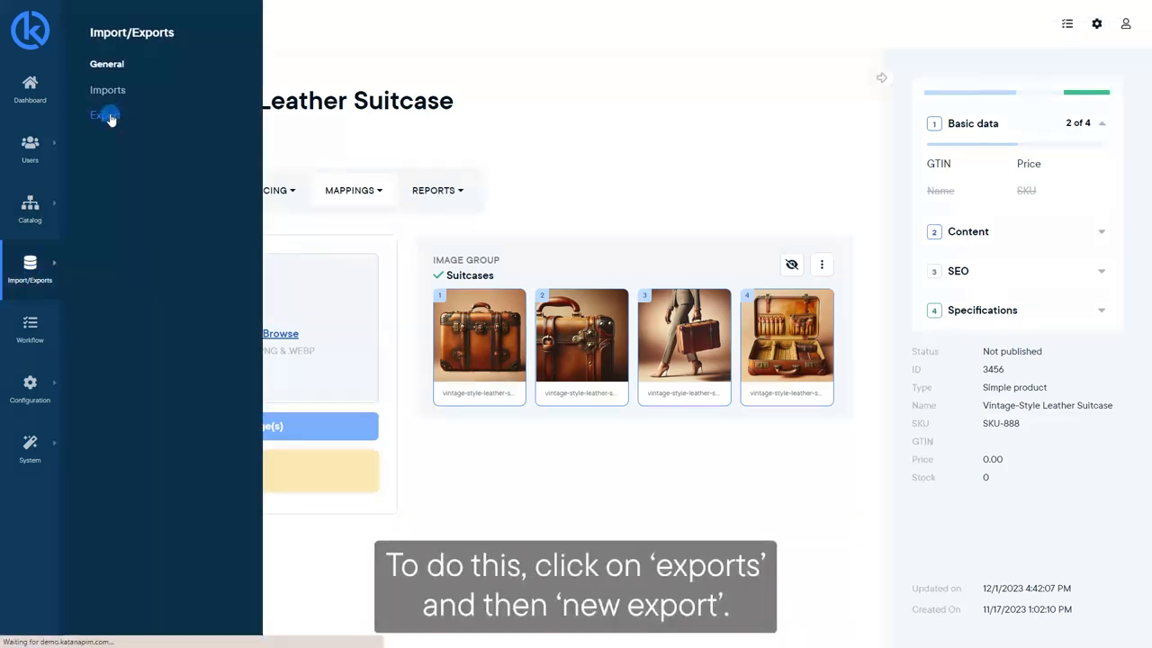
{"action": "left_click", "coordinate": [102, 115]}
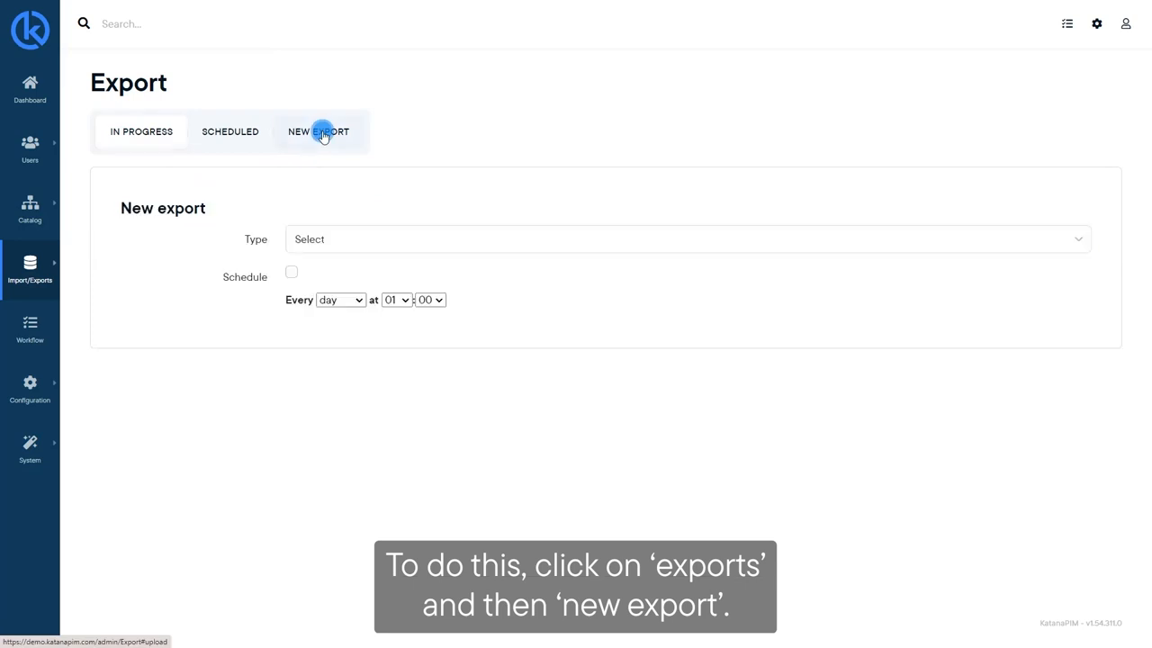
{"action": "left_click", "coordinate": [681, 238]}
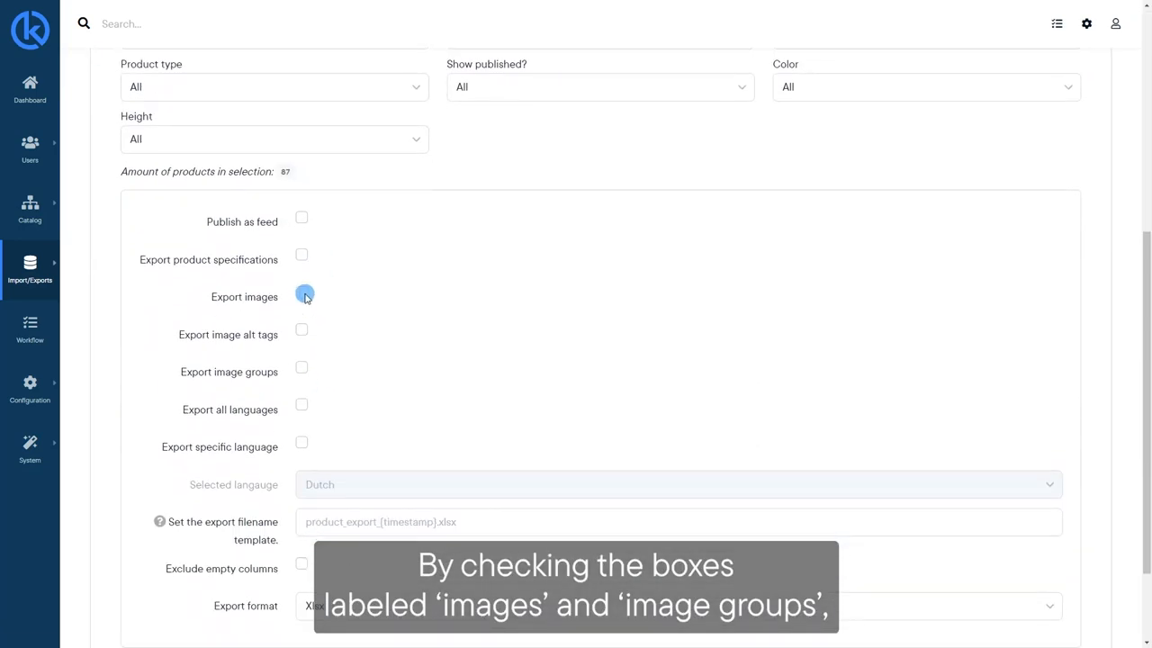
{"action": "left_click", "coordinate": [302, 368]}
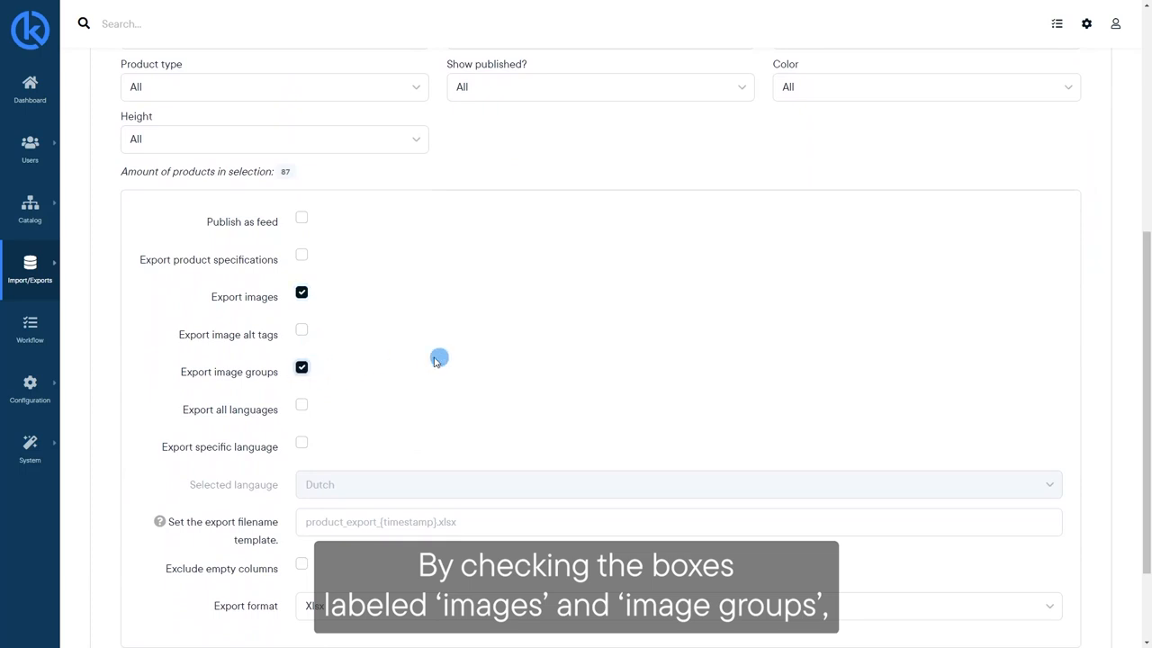
{"action": "mouse_move", "coordinate": [561, 315]}
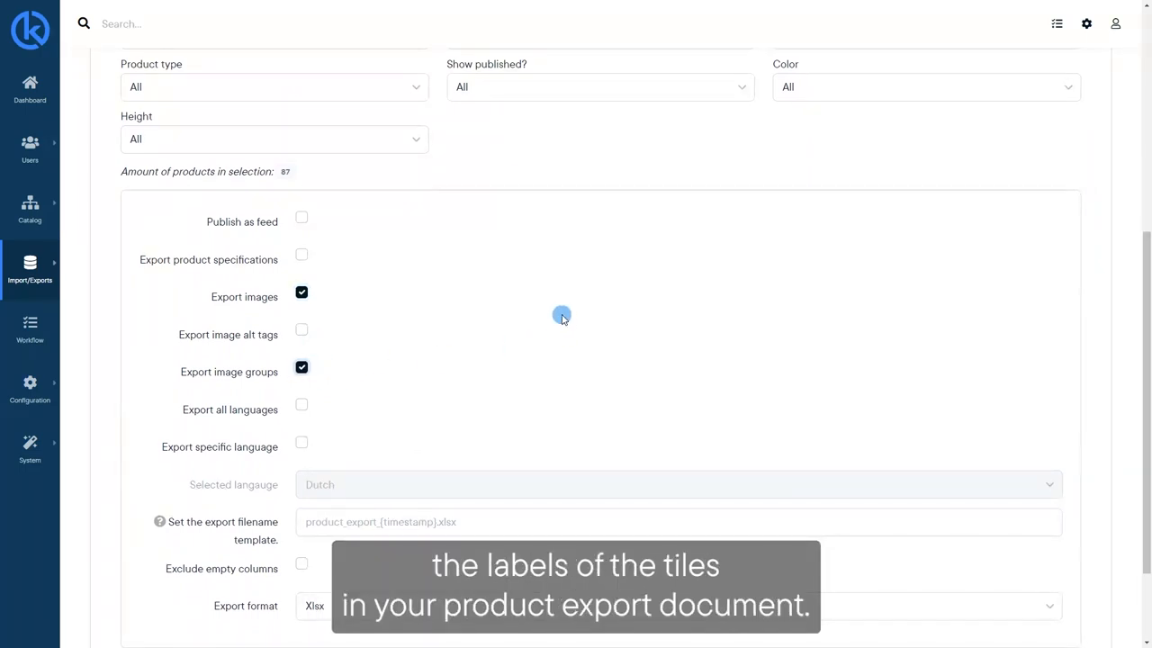
{"action": "mouse_move", "coordinate": [561, 316]}
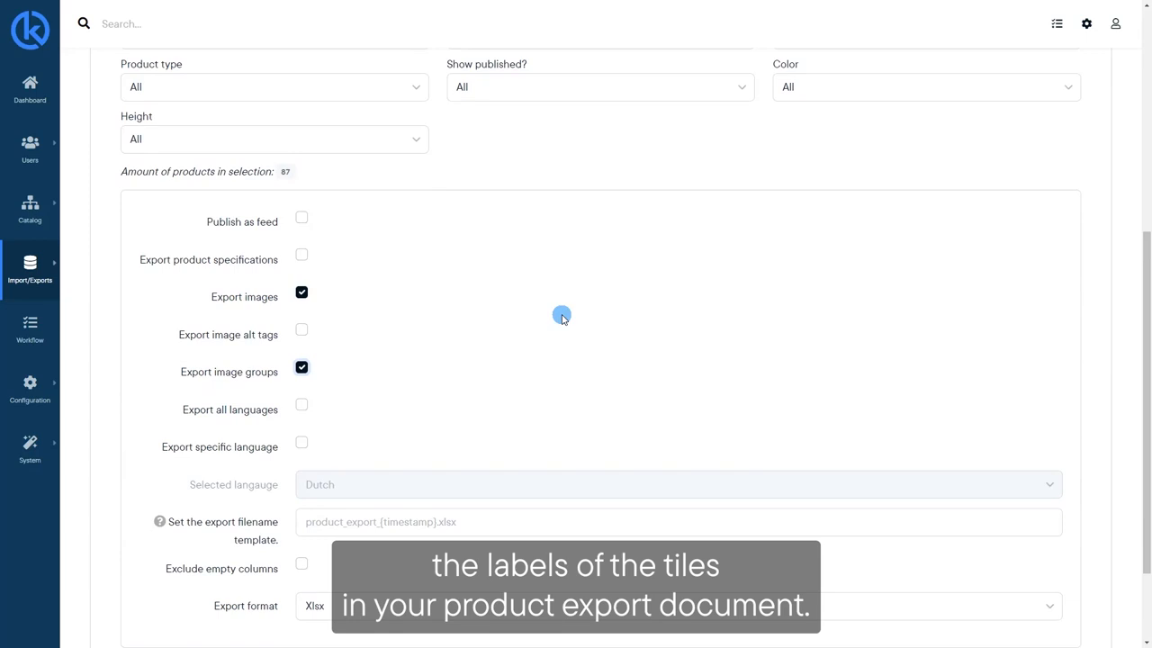